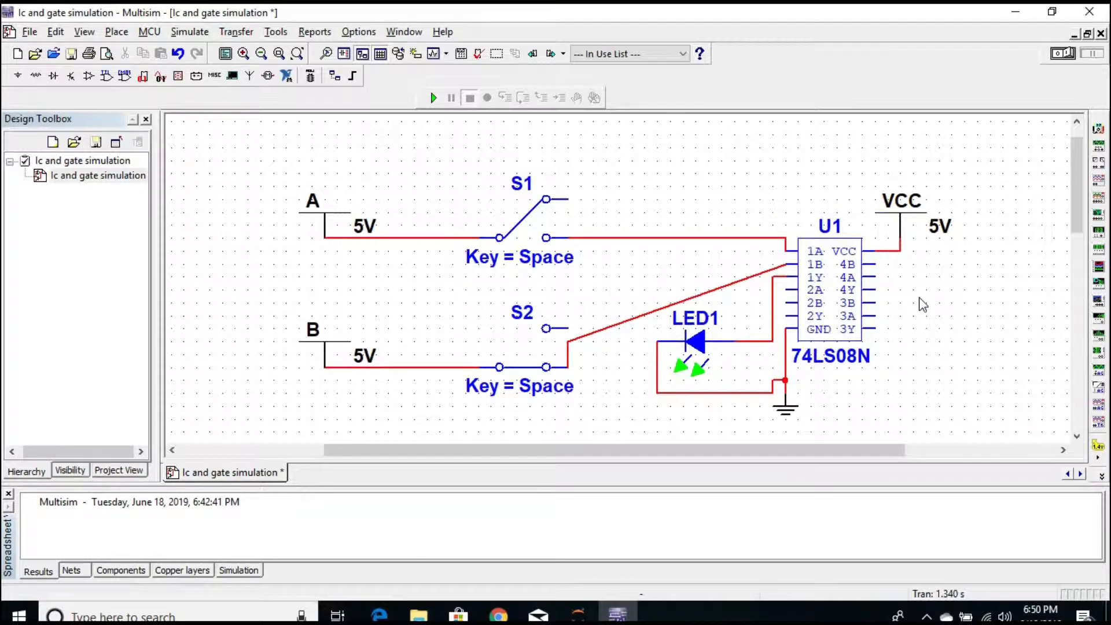
pyautogui.moveTo(829, 271)
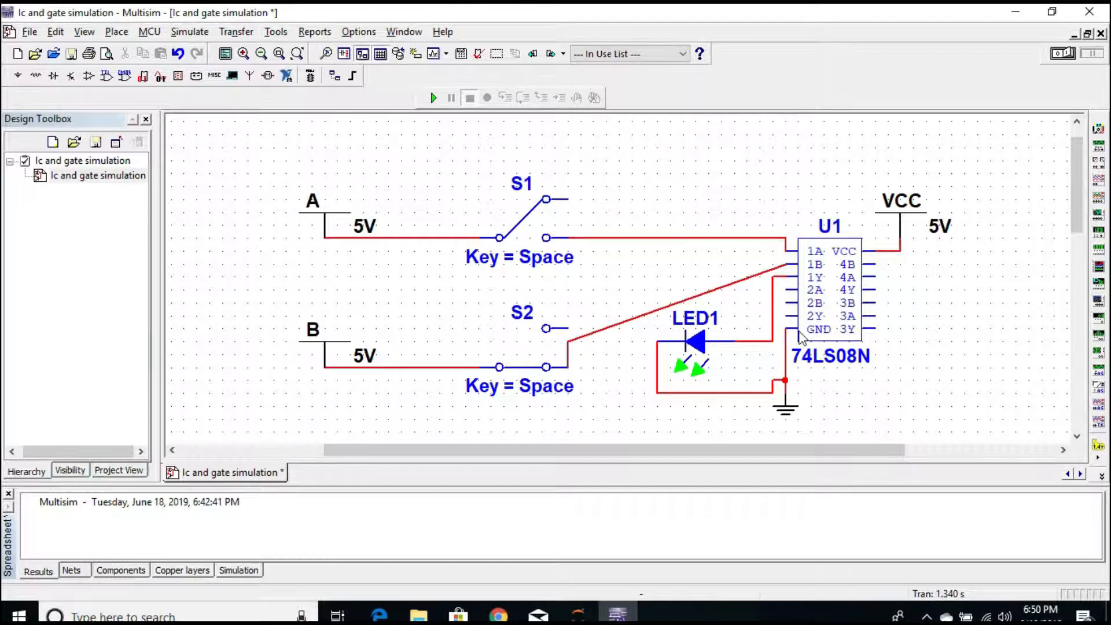
pyautogui.moveTo(836, 335)
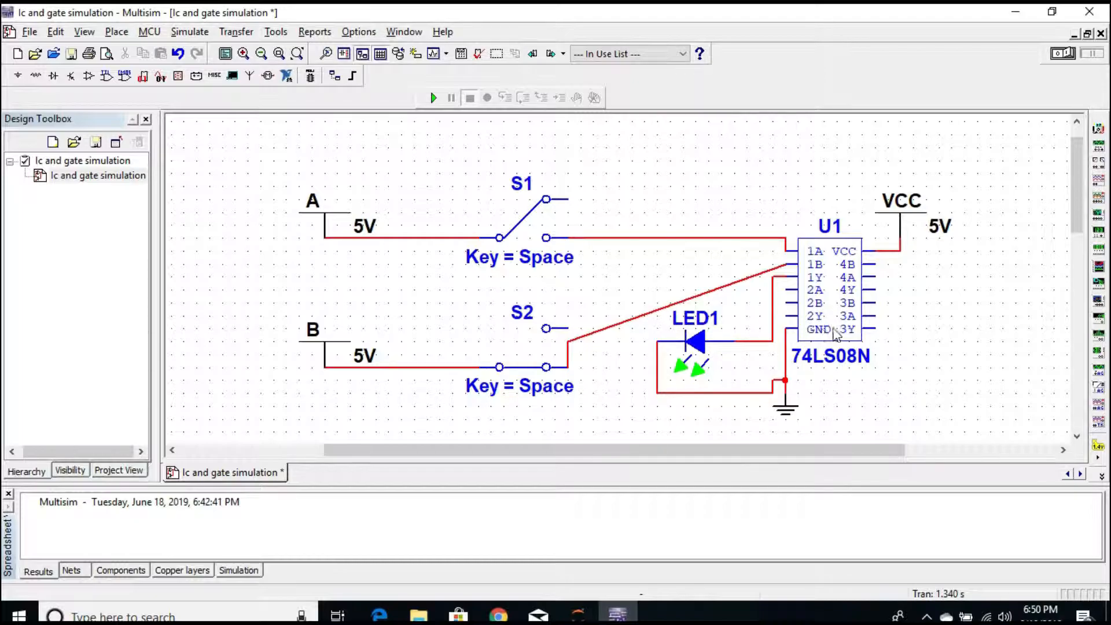
pyautogui.moveTo(875, 317)
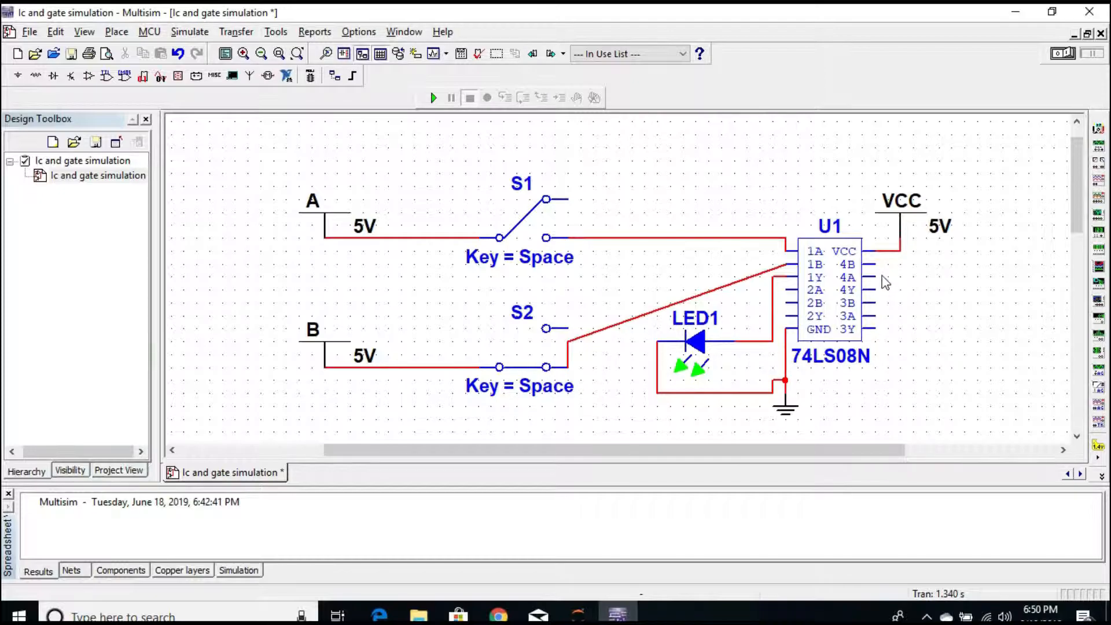
pyautogui.moveTo(880, 265)
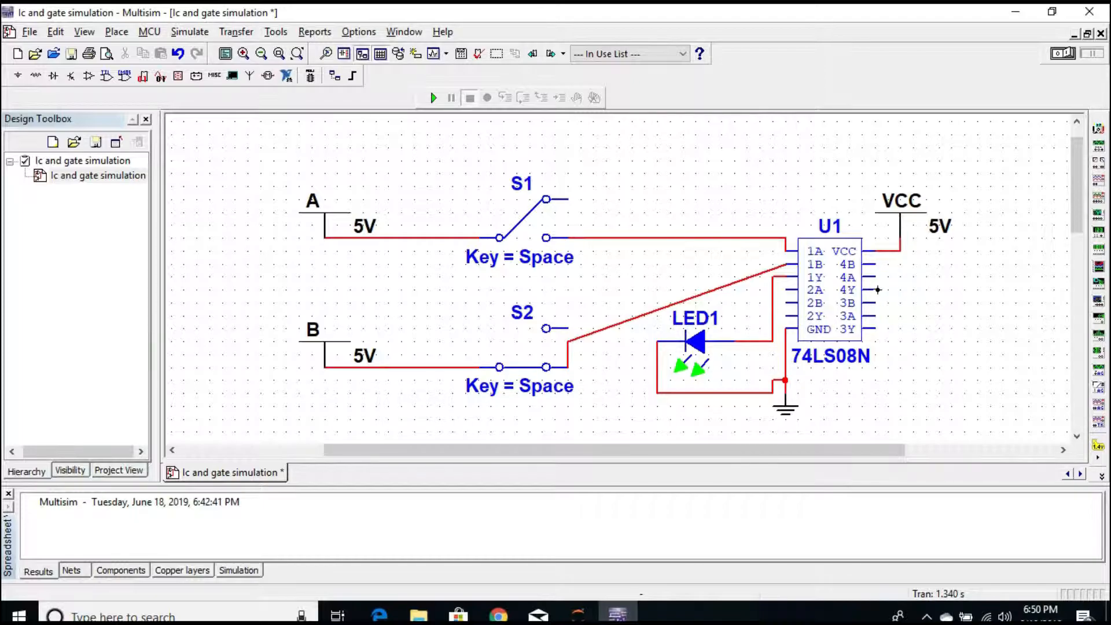
pyautogui.moveTo(890, 269)
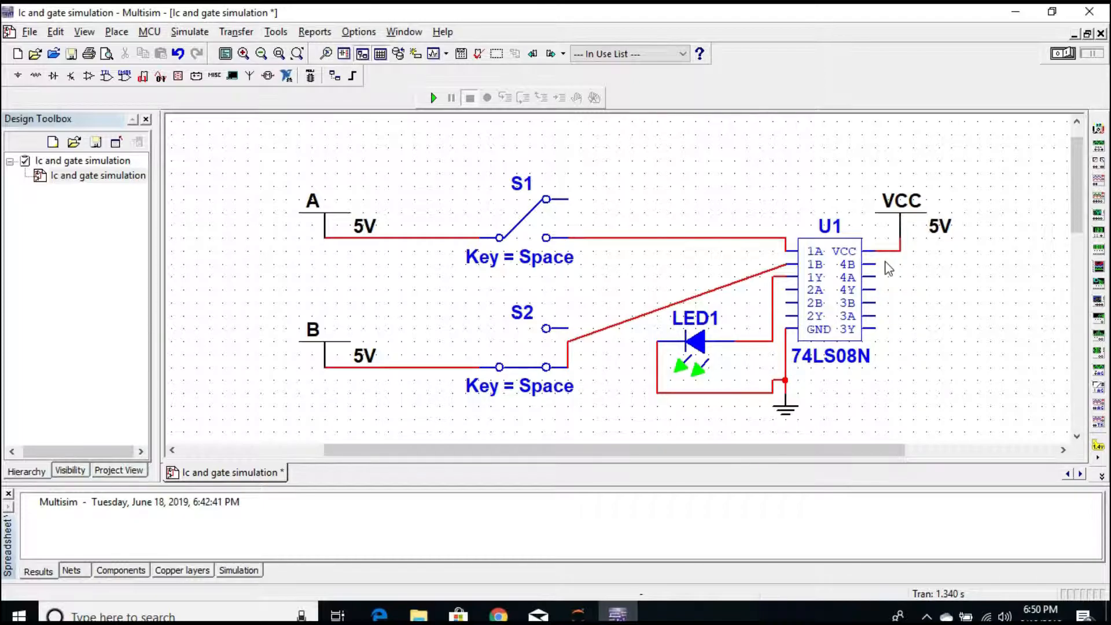
pyautogui.moveTo(962, 237)
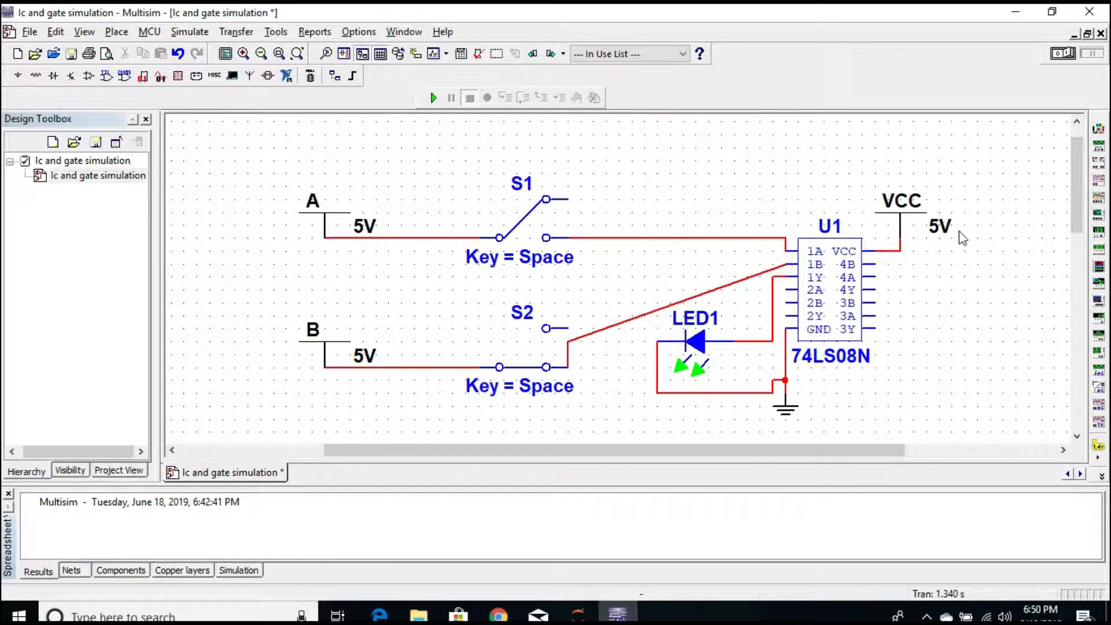
pyautogui.moveTo(904, 244)
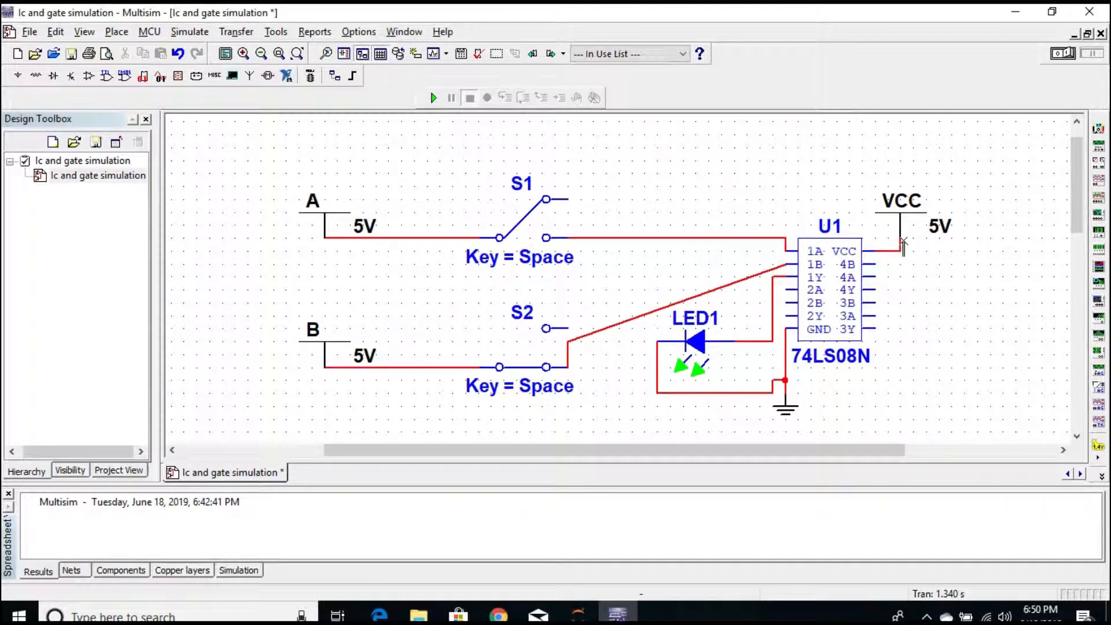
# Select switch S1 and toggle it onto its upper contact
pyautogui.click(521, 216)
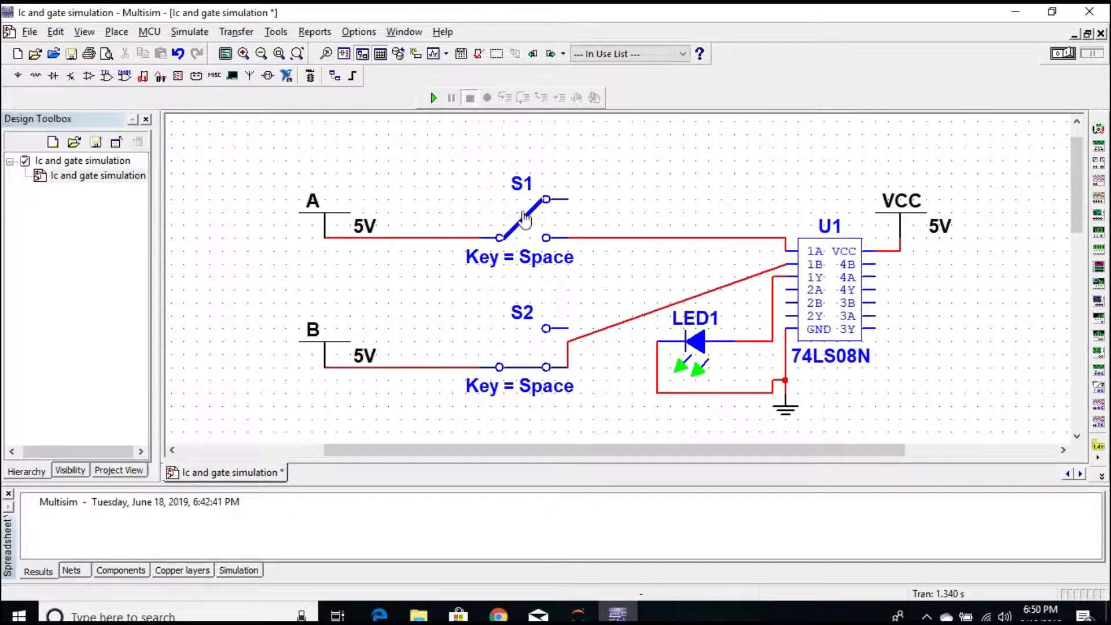
pyautogui.press('space')
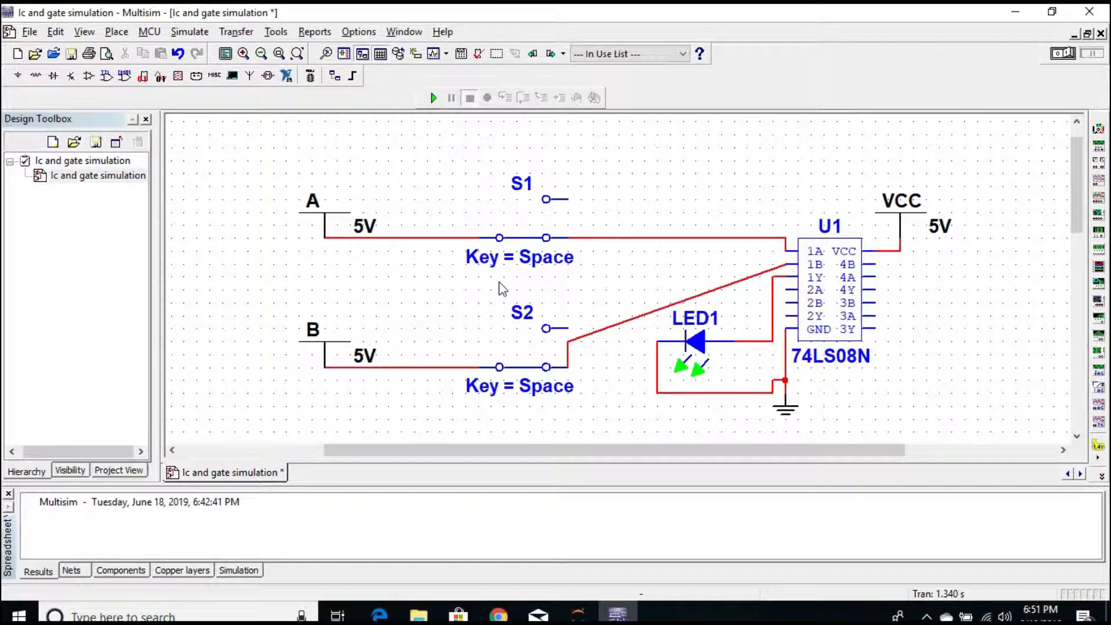
pyautogui.moveTo(460, 280)
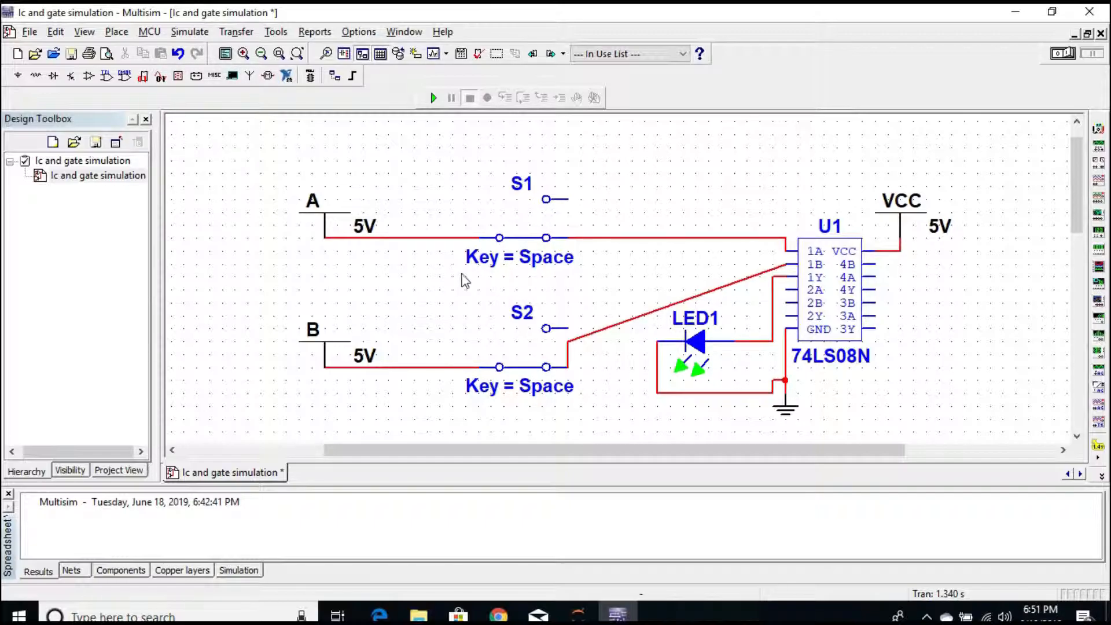
pyautogui.moveTo(356, 278)
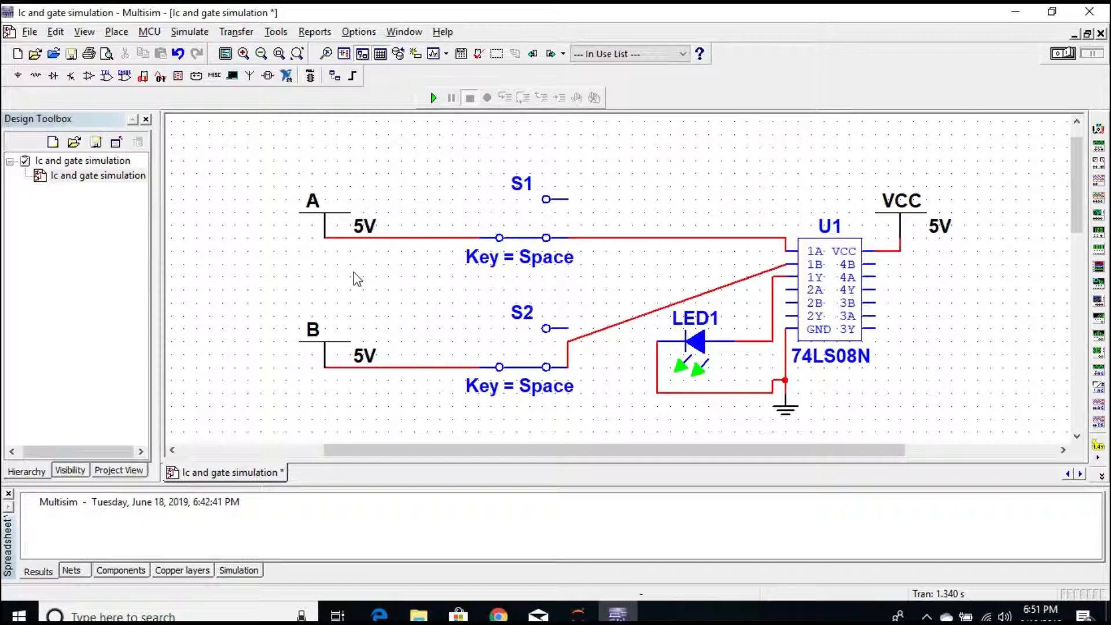
pyautogui.moveTo(293, 177)
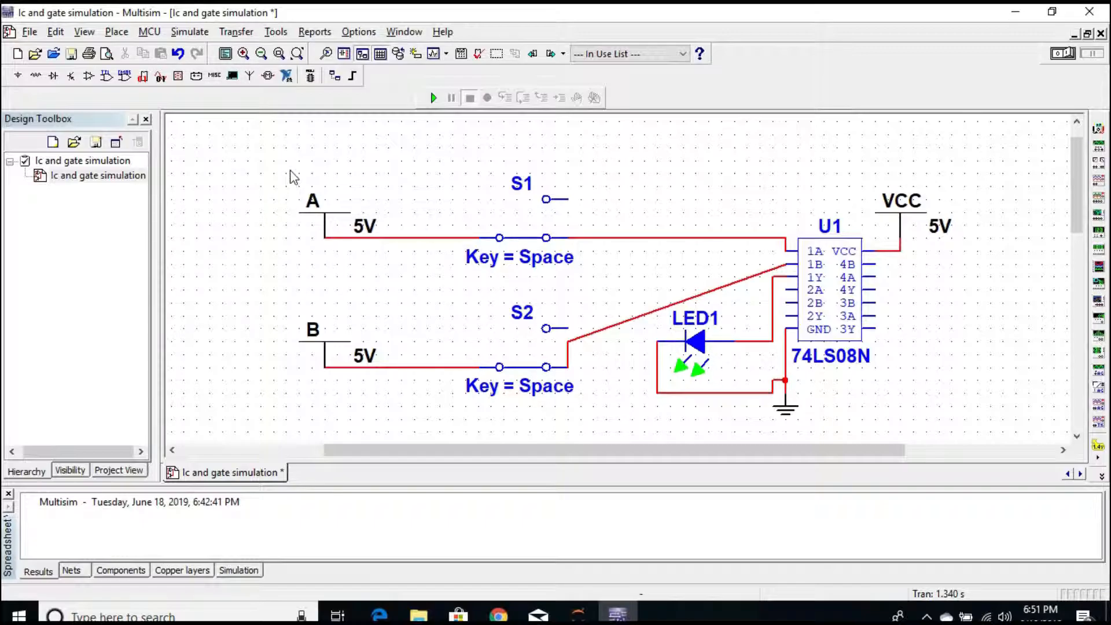
pyautogui.moveTo(436, 253)
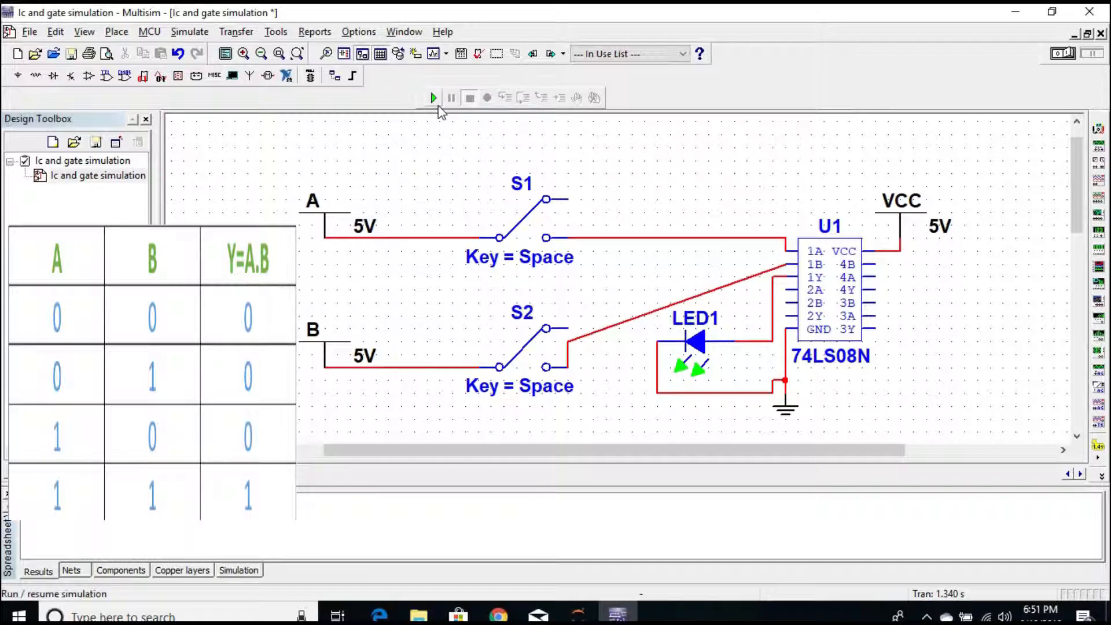
# Run the simulation with only input B switched through, leaving LED1 dark
pyautogui.click(433, 98)
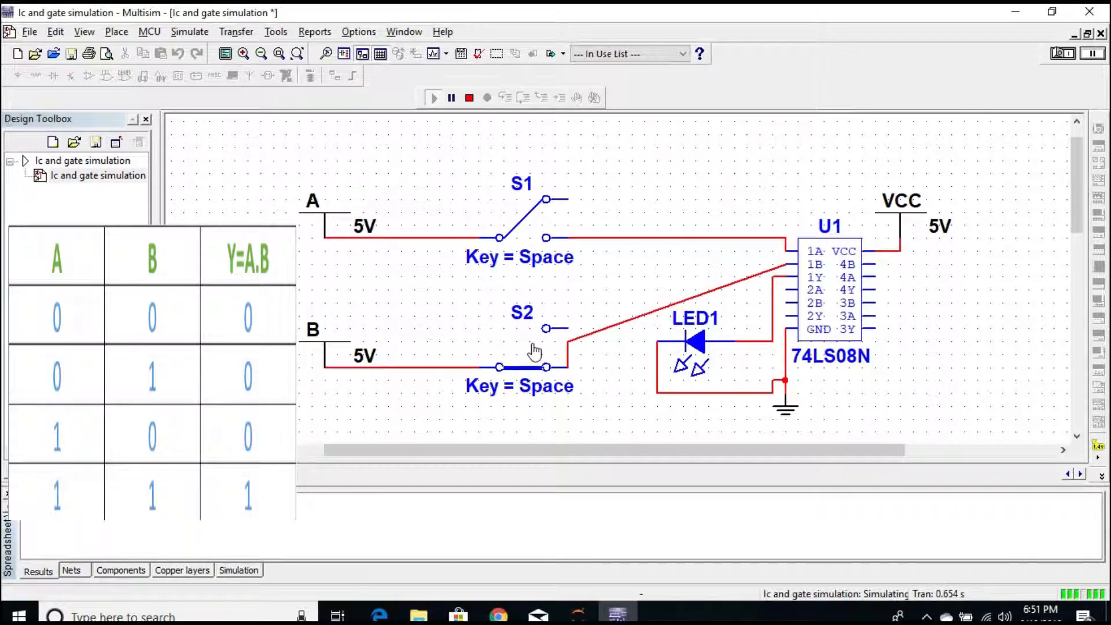
# Toggle S1 and S2 during simulation so both inputs are high and LED1 lights
pyautogui.press('space')
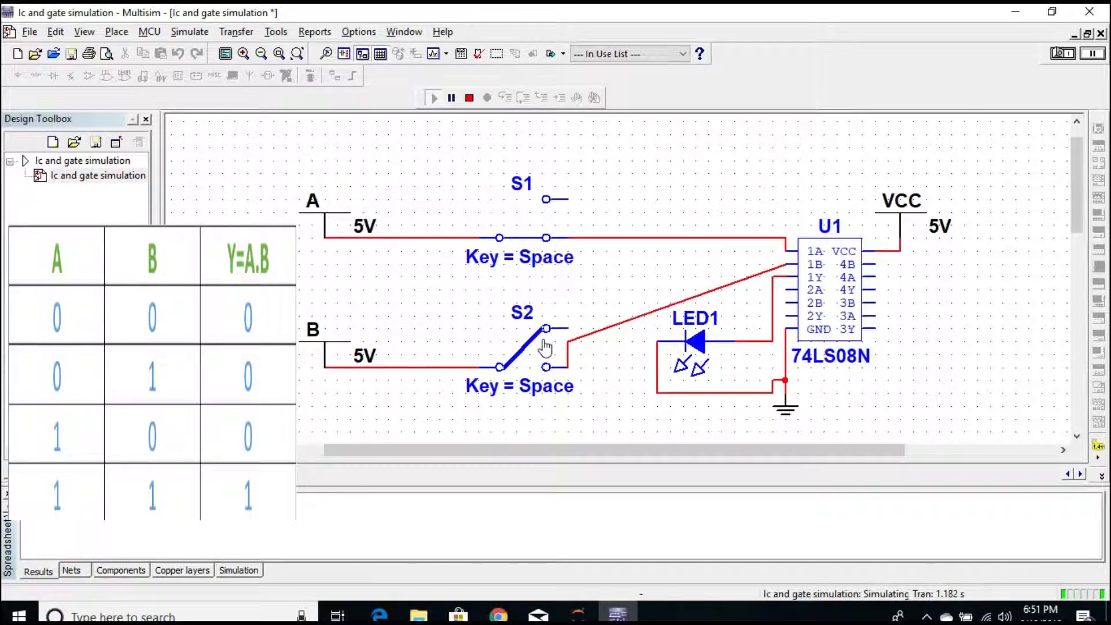
pyautogui.press('space')
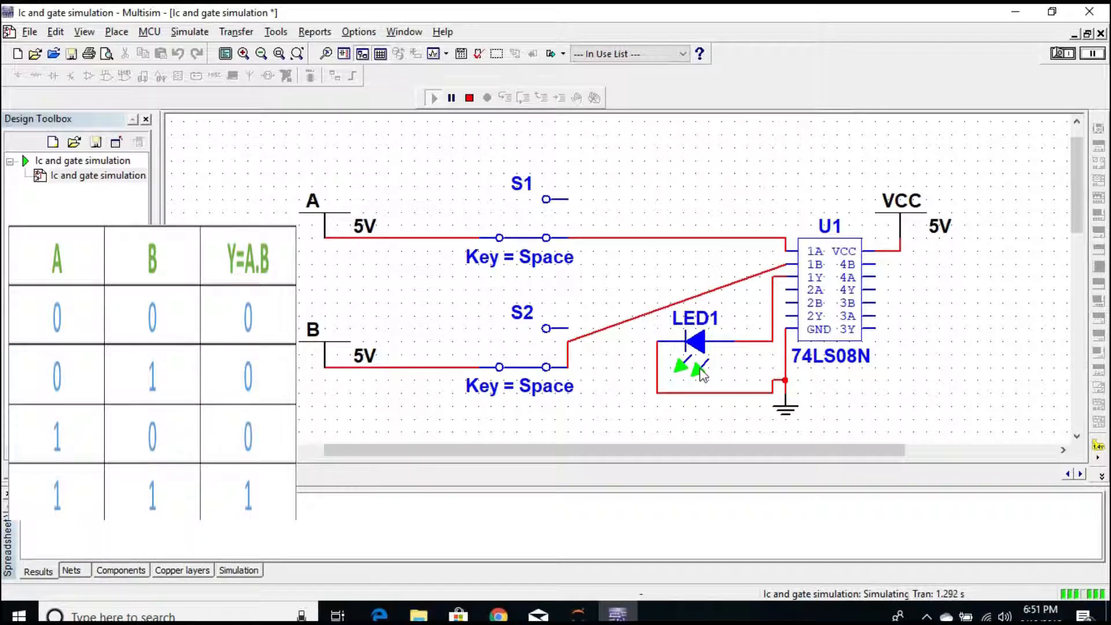
pyautogui.moveTo(186, 206)
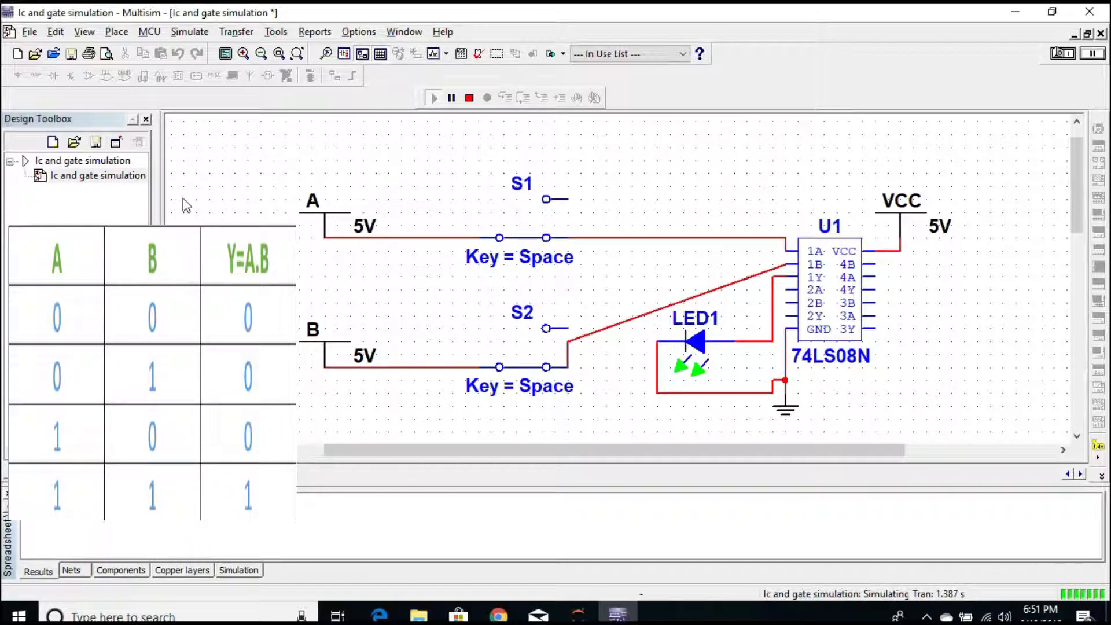
pyautogui.moveTo(257, 154)
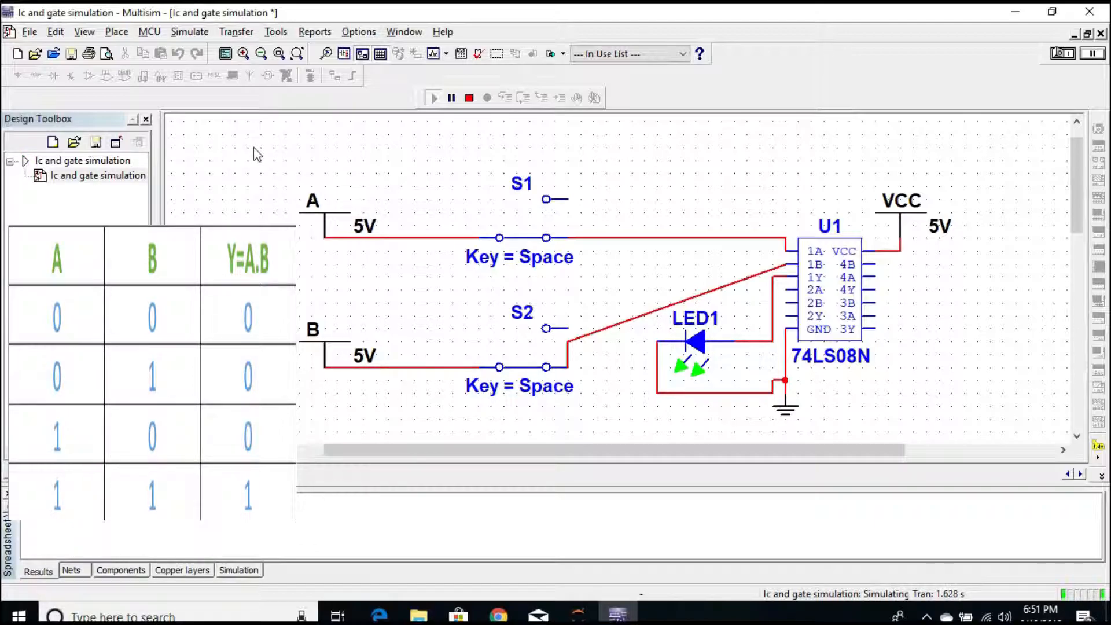
pyautogui.moveTo(1001, 606)
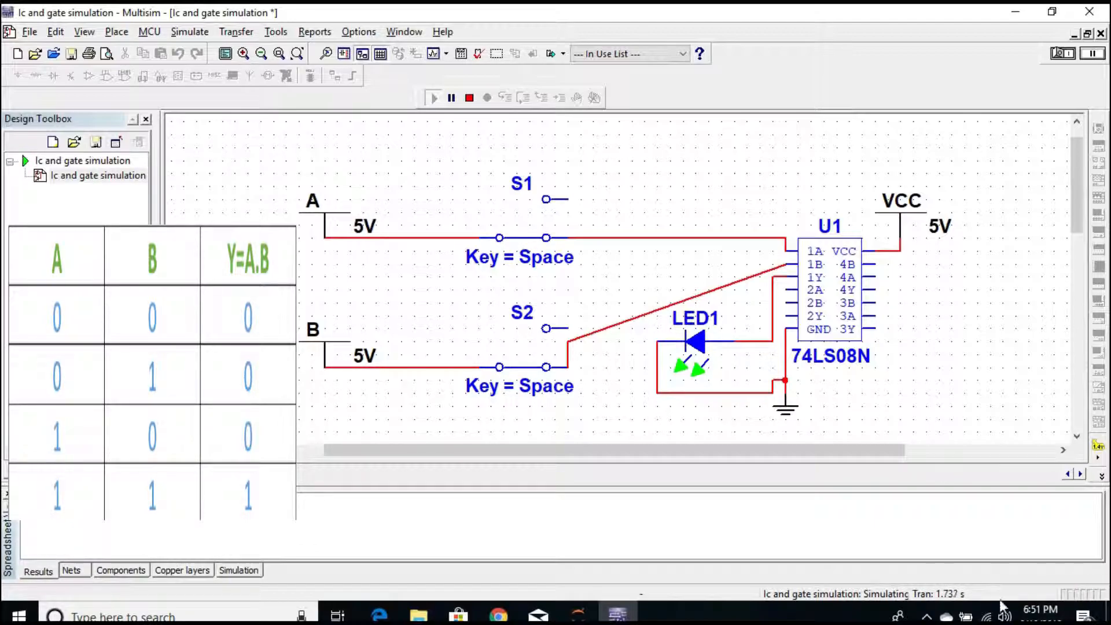